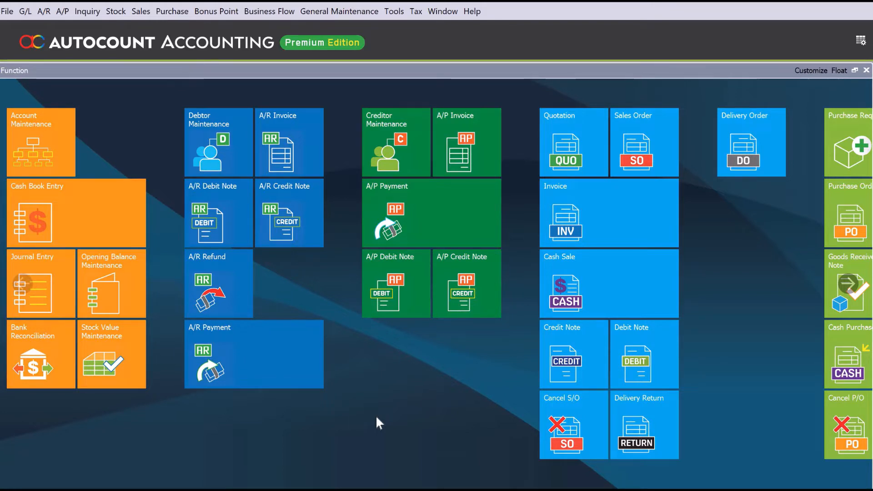
mouse_move(382, 400)
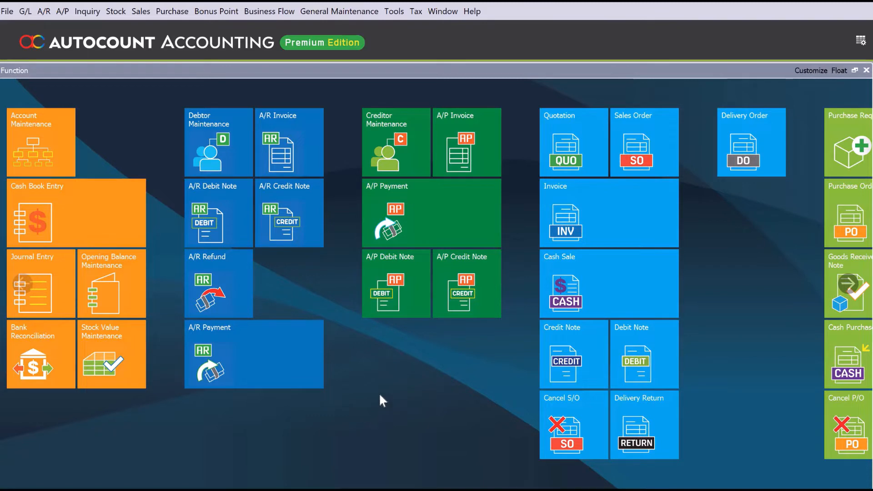
mouse_move(50, 12)
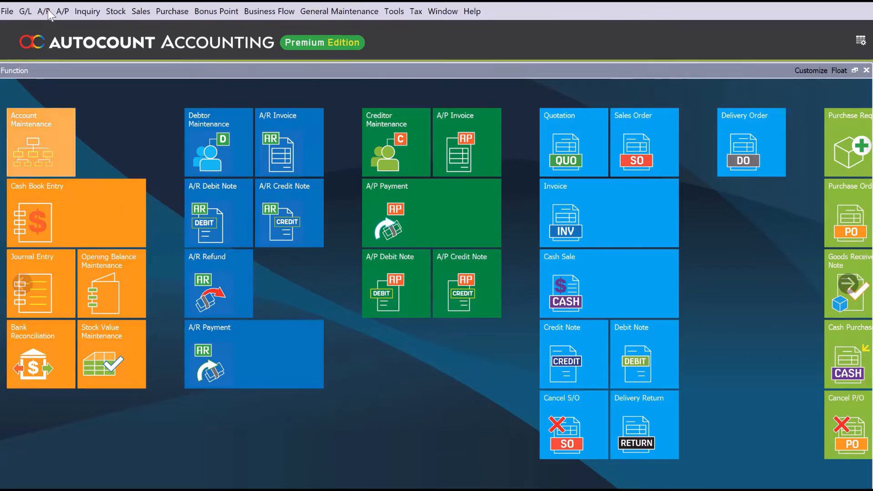
Open Account Maintenance from the chart of accounts and select the Current Assets group.
click(43, 11)
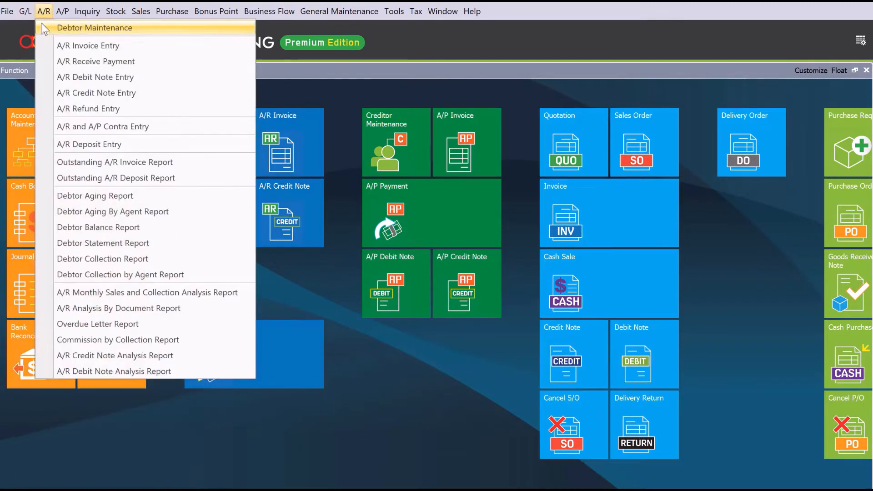
click(26, 11)
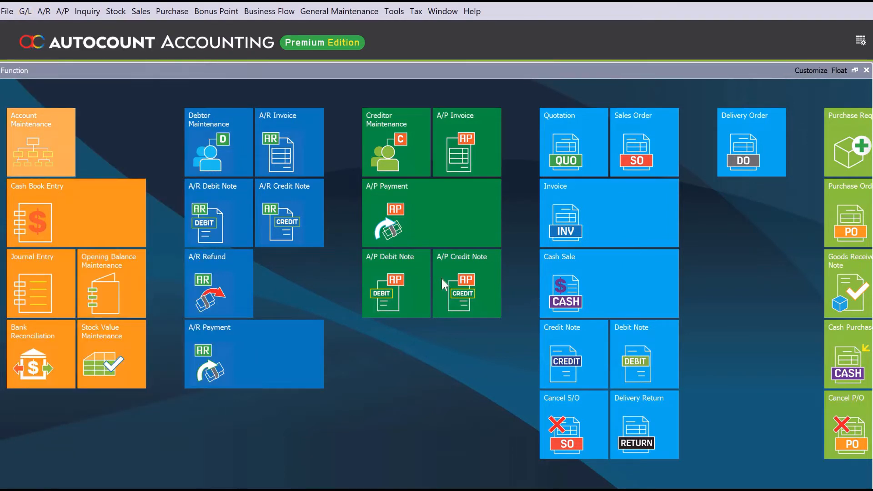
click(40, 141)
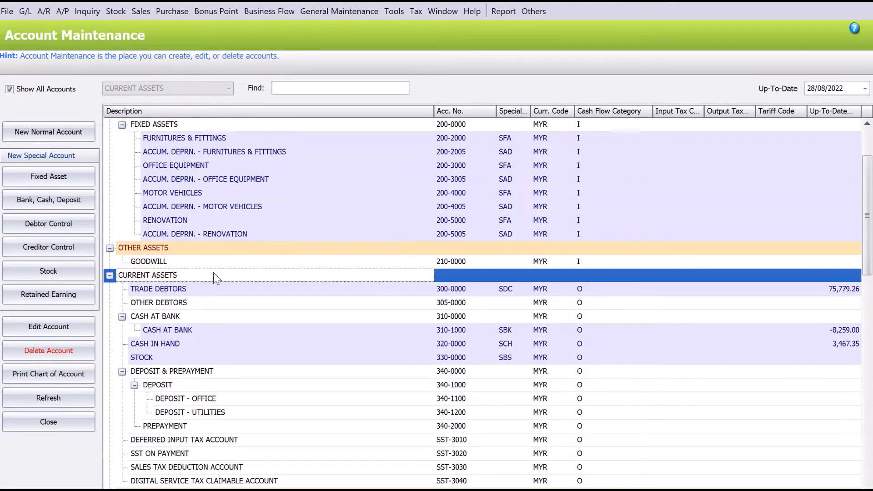
mouse_move(165, 295)
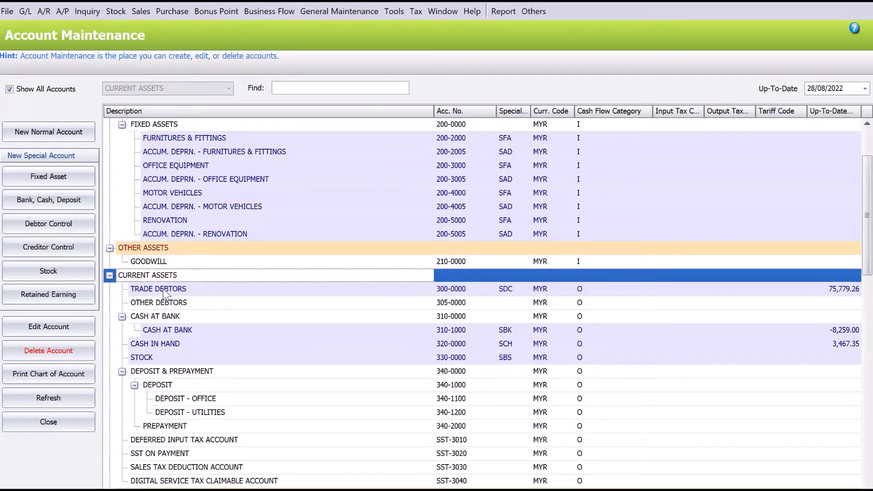
click(159, 288)
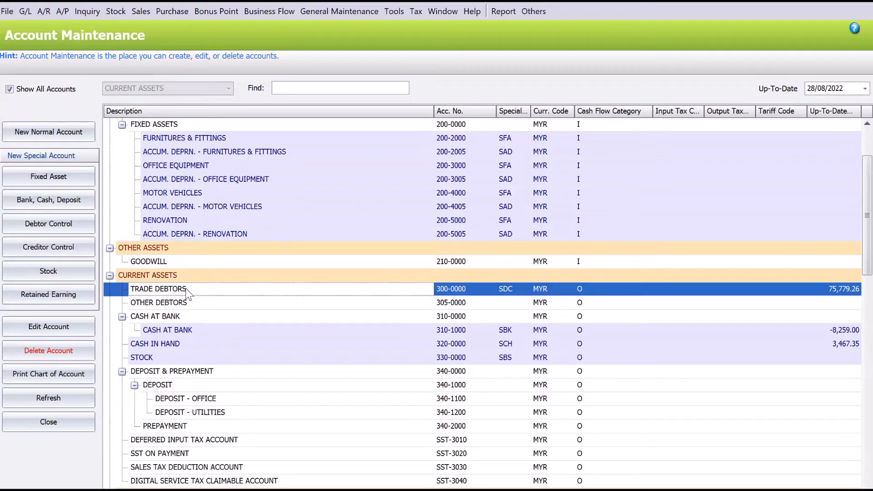
click(147, 275)
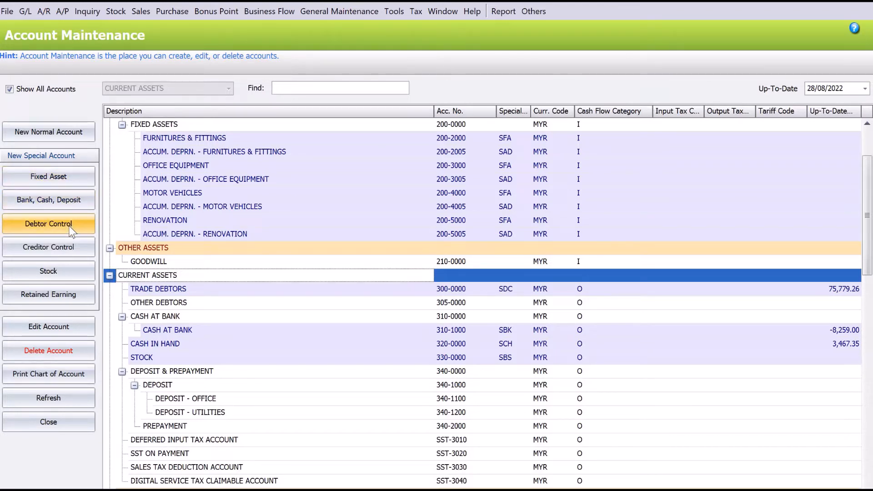
Add debtor control account 301-0000 'INTER-CO DEBTORS' under Current Assets and save it.
click(48, 223)
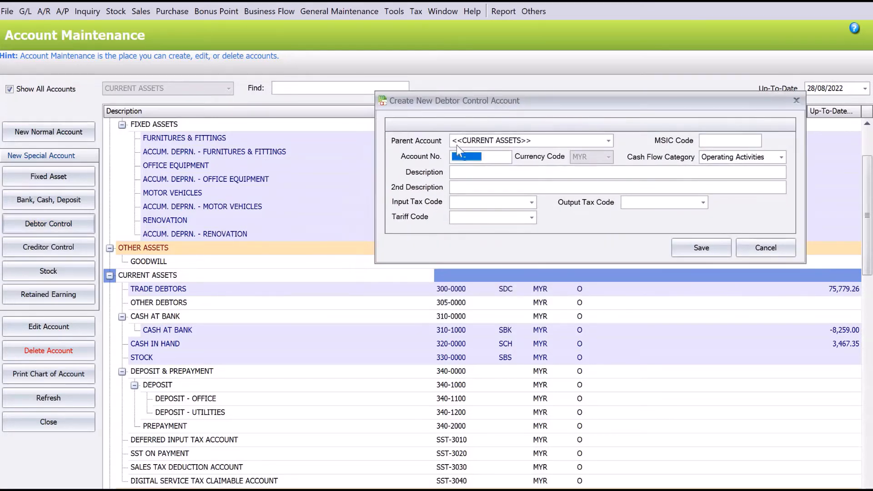
text(301-0000)
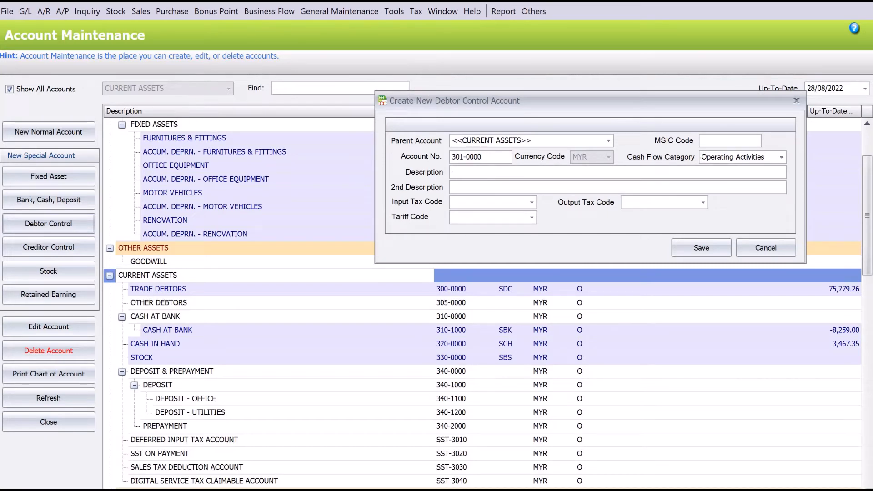
text(INTER-CO D)
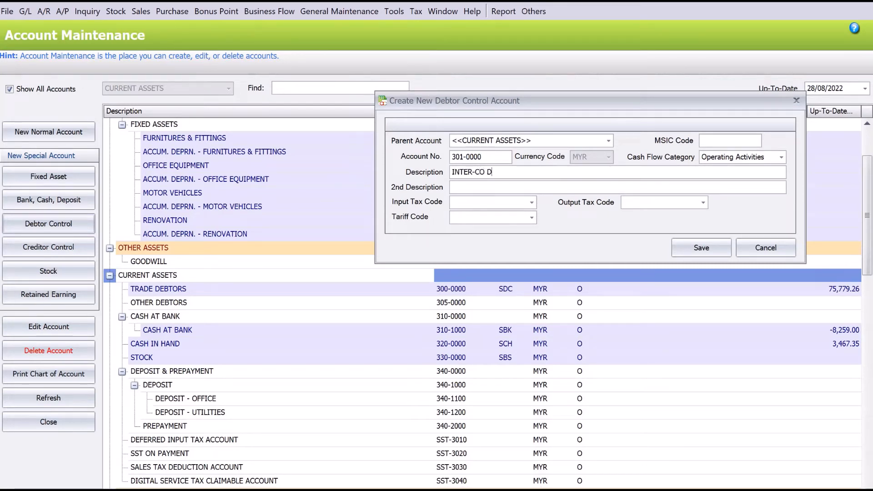
text(EBTORS)
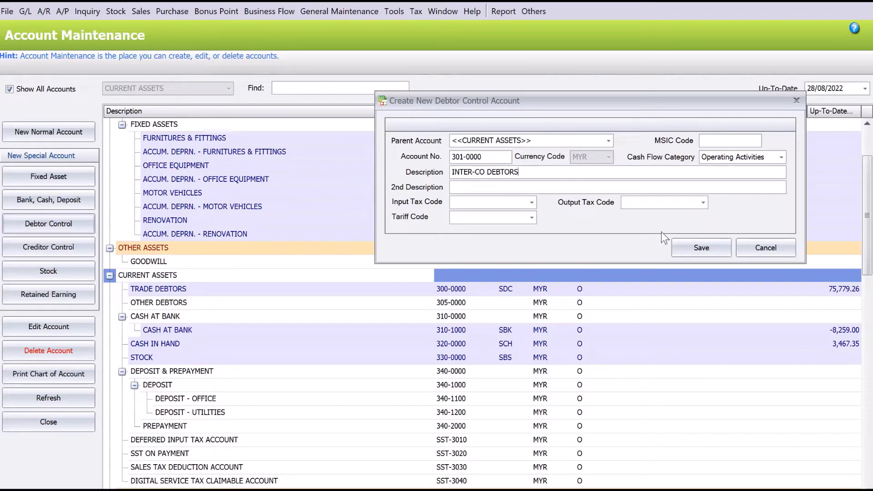
click(701, 248)
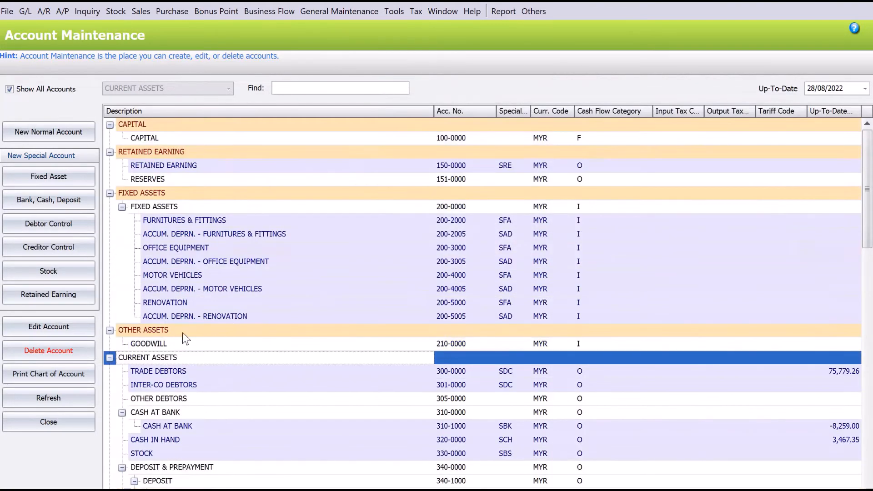
Open Debtor Maintenance to view the twelve existing debtors.
click(163, 384)
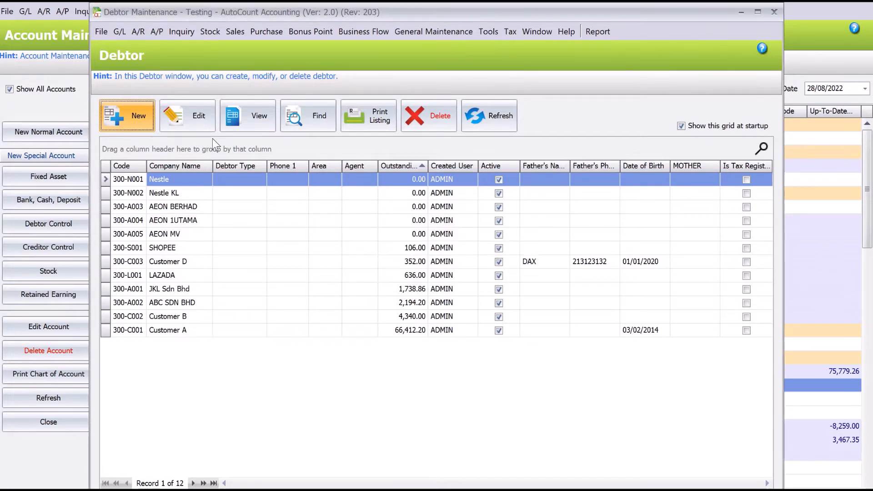
Start a new debtor with control account 301-0000 INTER-CO DEBTORS.
click(127, 116)
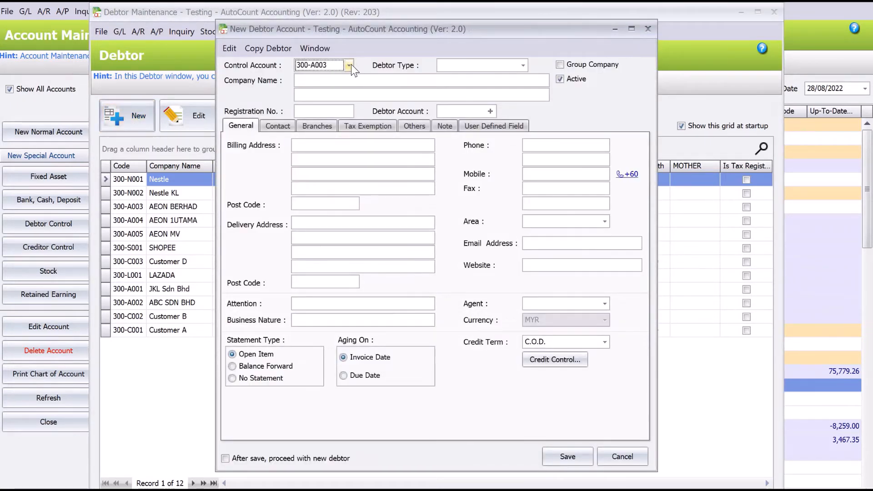
click(349, 65)
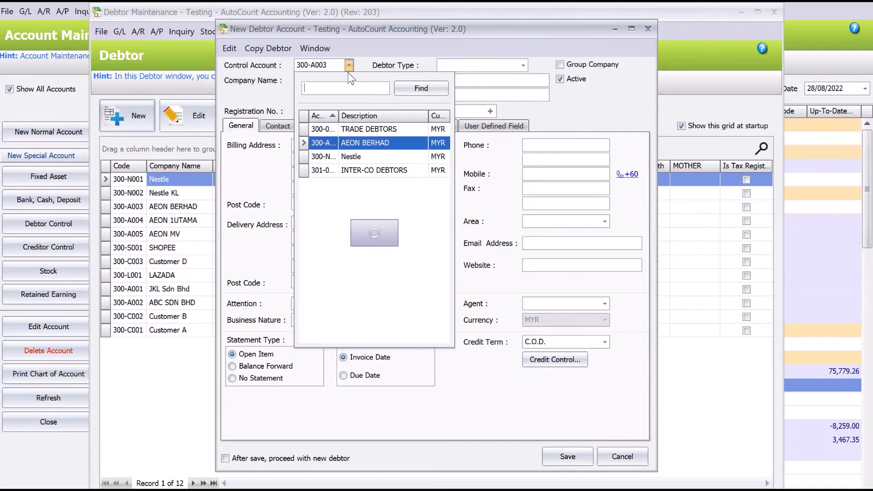
click(369, 129)
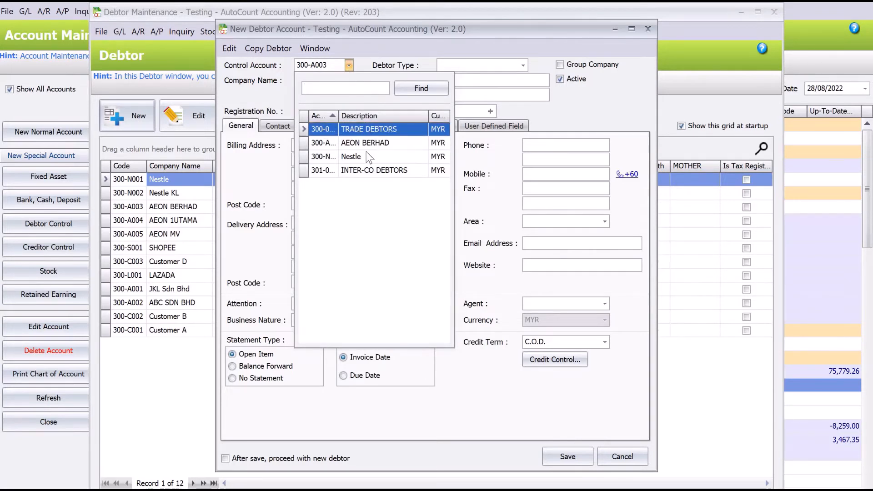
click(374, 170)
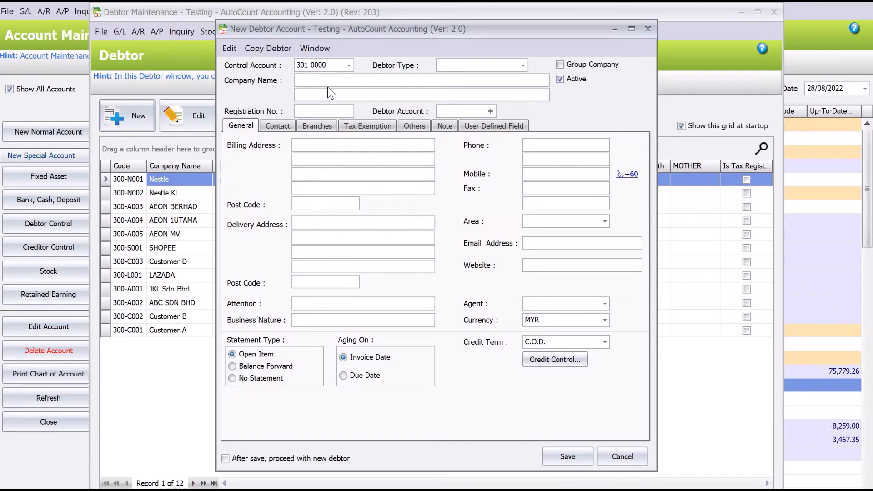
Enter company name 'COMPANY B' and save the debtor as 301-C001.
text(COMPANY)
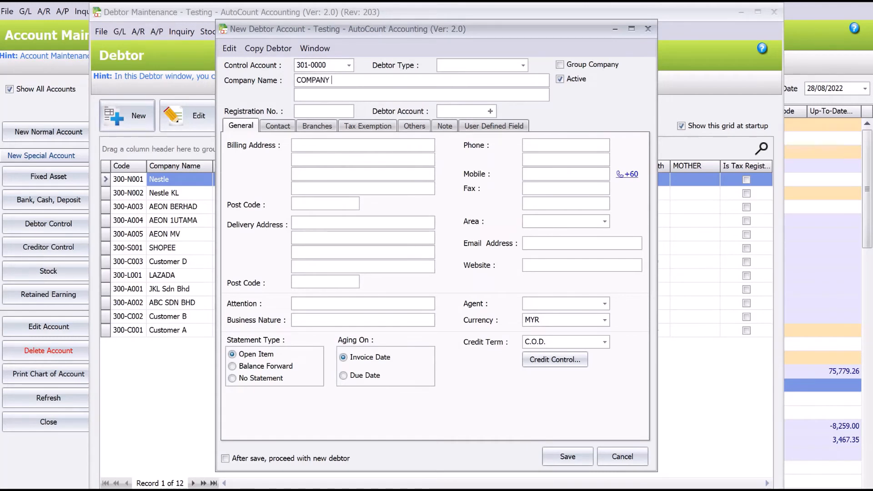
text(B)
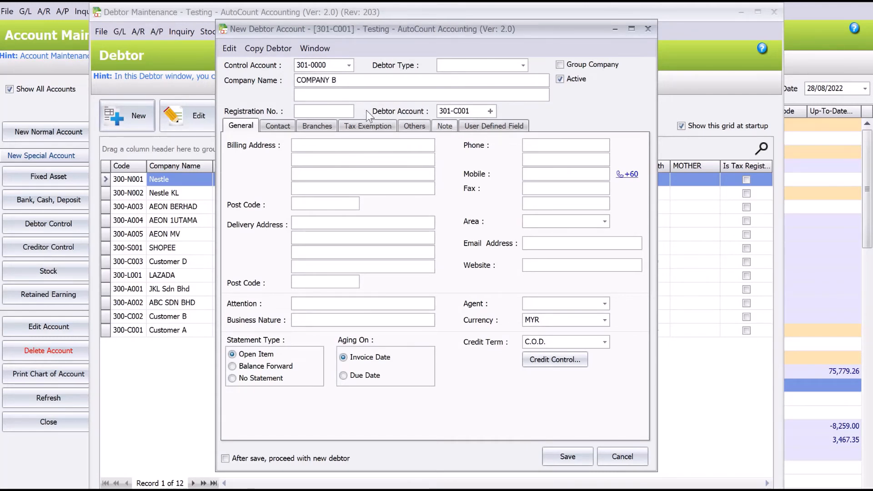
mouse_move(376, 158)
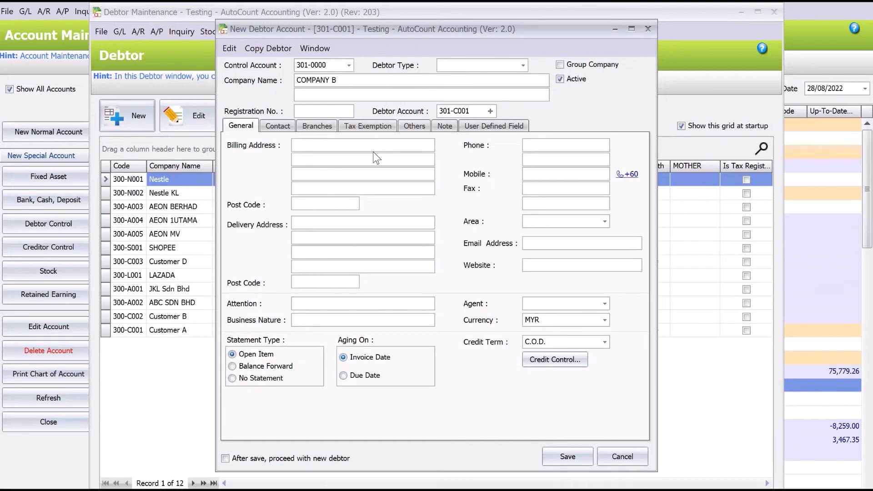
mouse_move(555, 359)
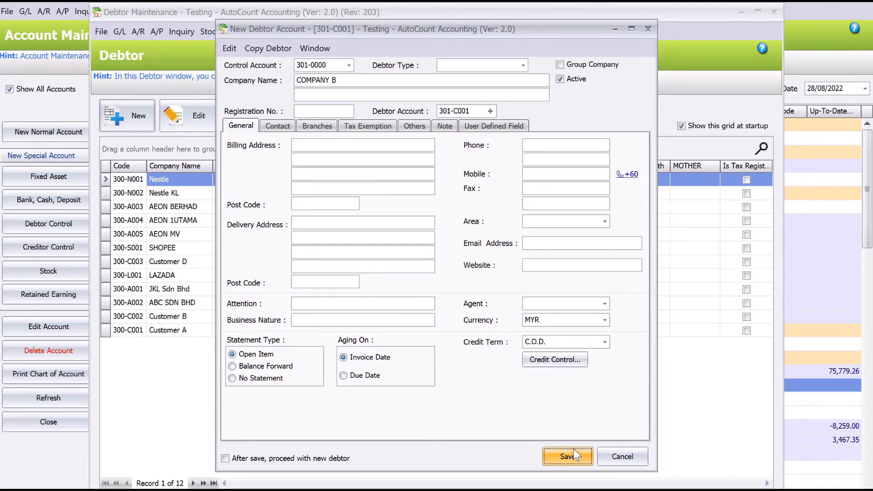
click(567, 456)
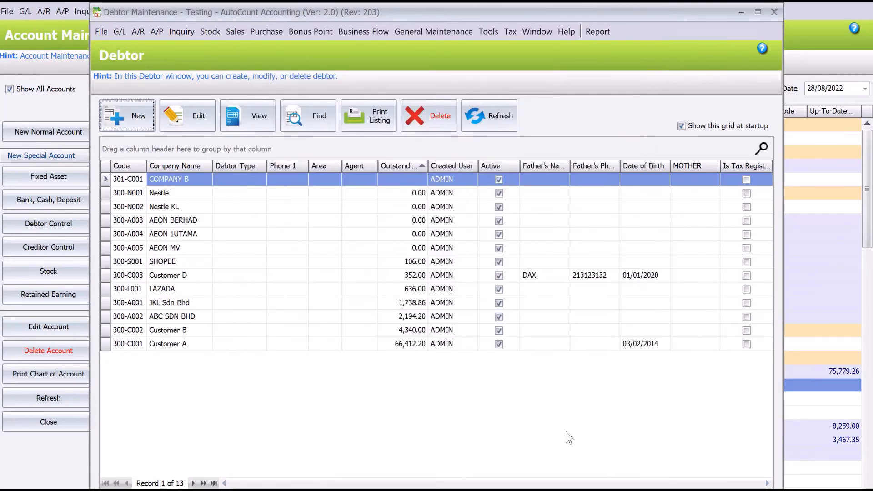